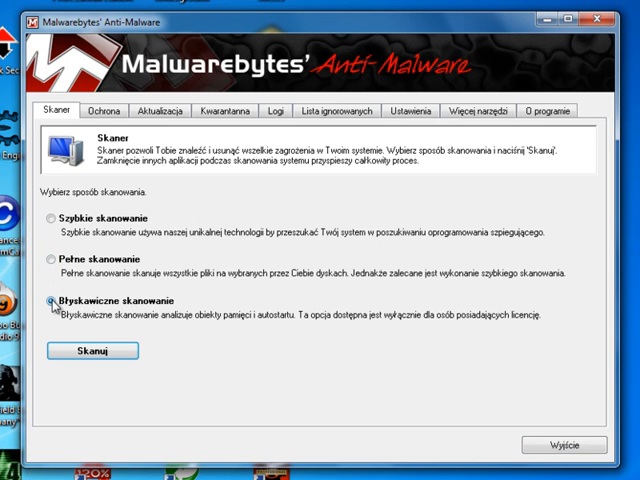
Step: Start the flash scan (Błyskawiczne skanowanie) of memory and startup objects
{"action": "left_click", "coordinate": [45, 227]}
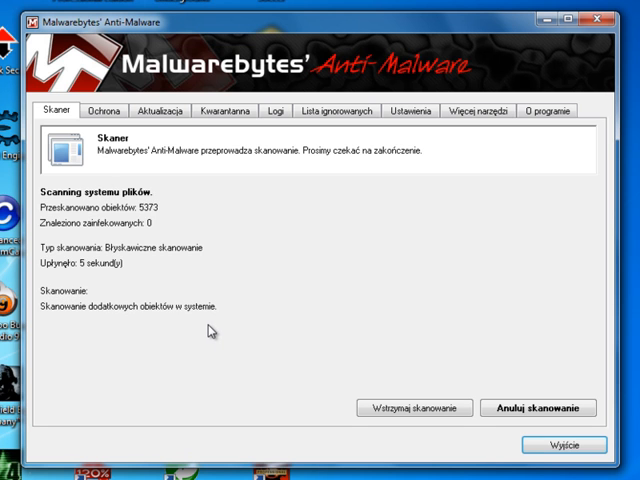
{"action": "mouse_move", "coordinate": [203, 337]}
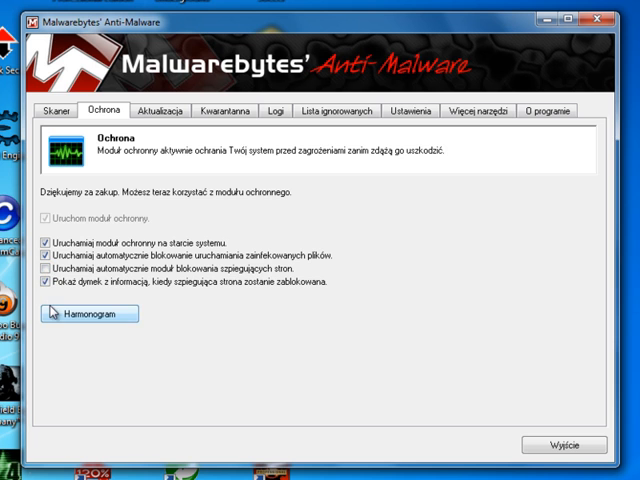
Step: Show the Aktualizacja page with database version 3941 dated 4/1/2010
{"action": "left_click", "coordinate": [74, 313]}
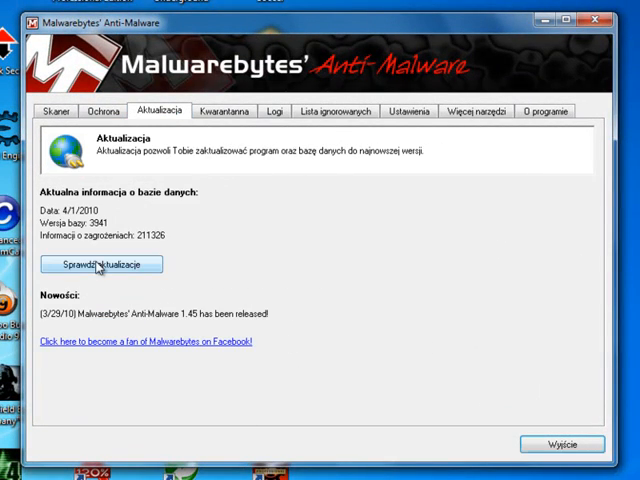
Step: View the empty quarantine, delete all saved logs via Usuń wszystko, and show the Ustawienia settings
{"action": "left_click", "coordinate": [103, 264]}
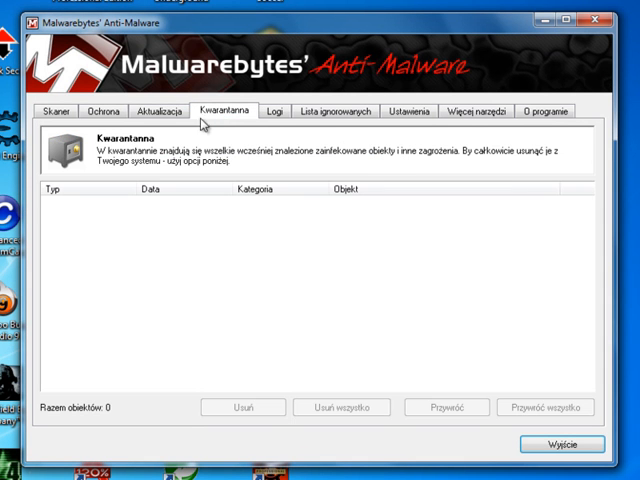
{"action": "left_click", "coordinate": [276, 109]}
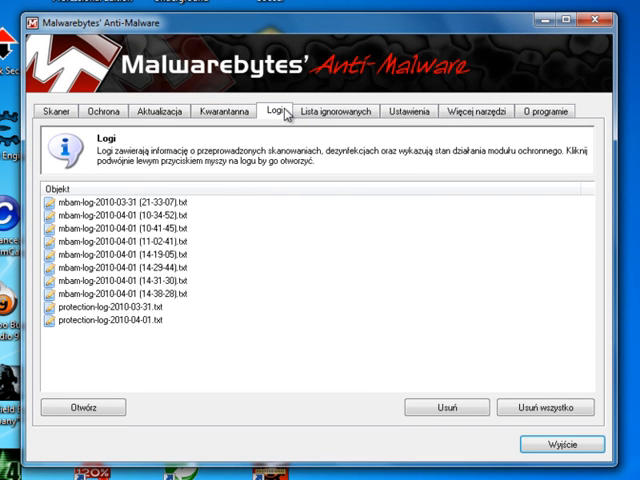
{"action": "left_click", "coordinate": [545, 407]}
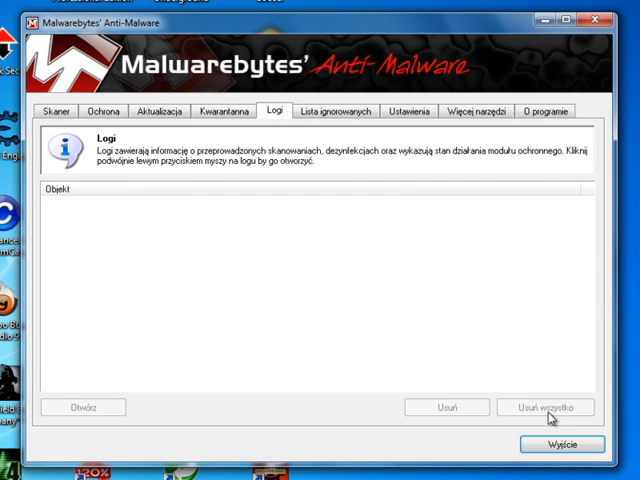
{"action": "left_click", "coordinate": [350, 110]}
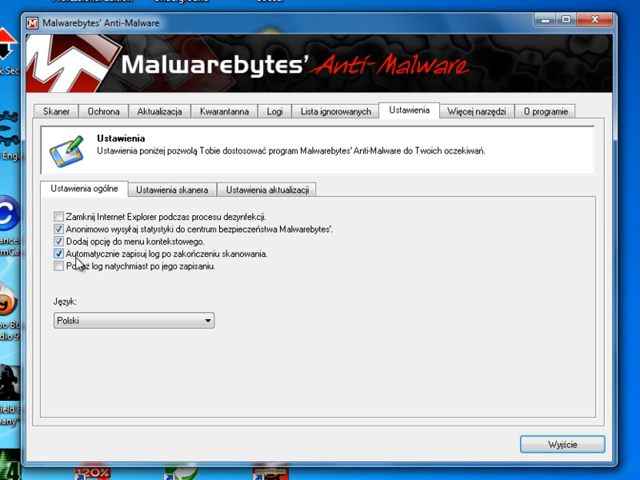
Step: Show the Więcej narzędzi page with error reporting and FileASSASSIN
{"action": "left_click", "coordinate": [187, 189]}
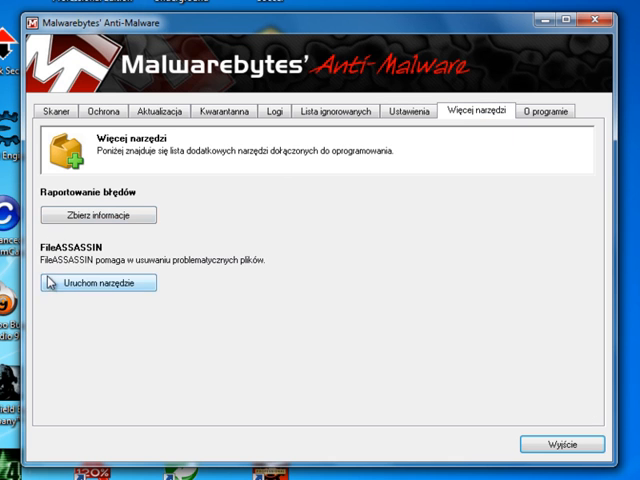
{"action": "left_click", "coordinate": [98, 283]}
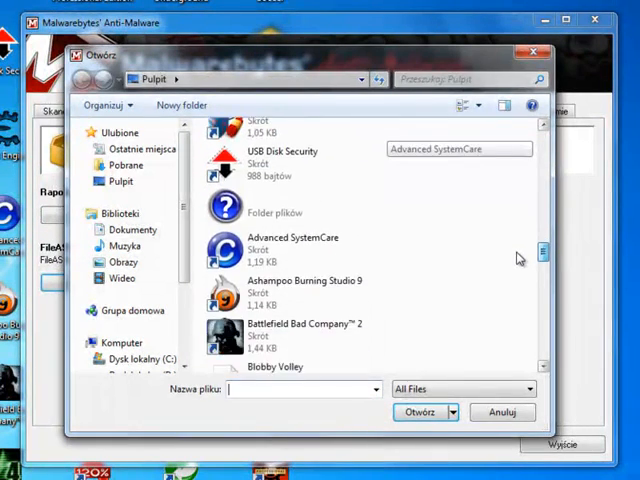
{"action": "scroll", "scroll_direction": "down", "scroll_amount": 3}
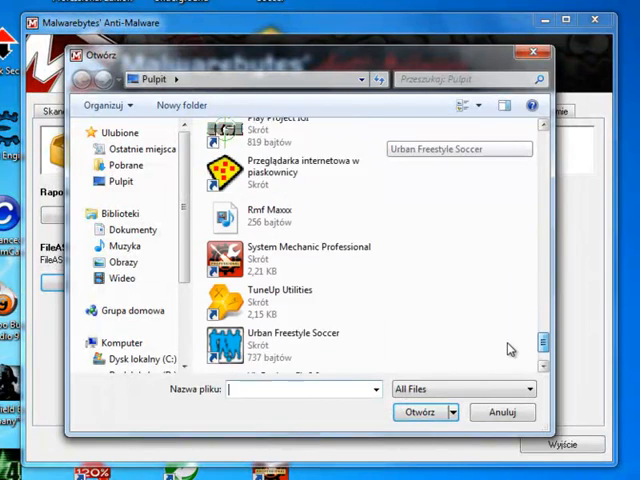
{"action": "left_click", "coordinate": [503, 412]}
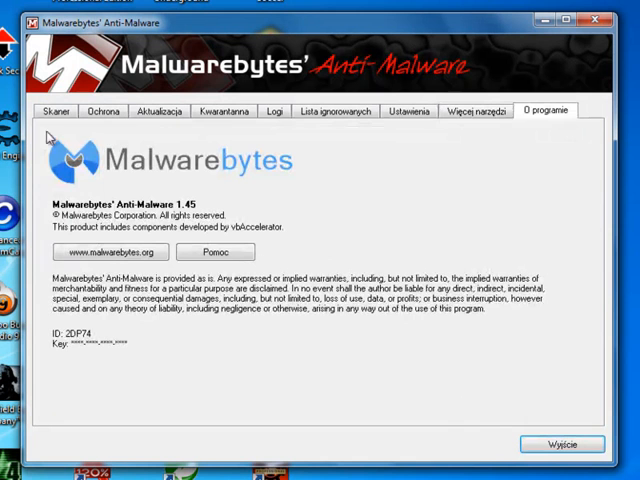
{"action": "mouse_move", "coordinate": [207, 190]}
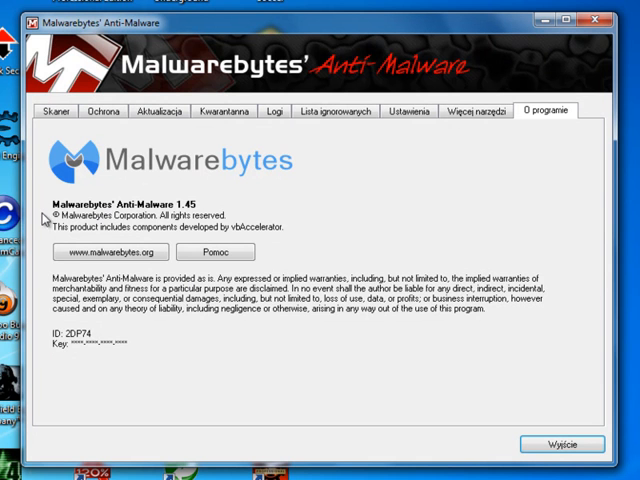
{"action": "mouse_move", "coordinate": [117, 357]}
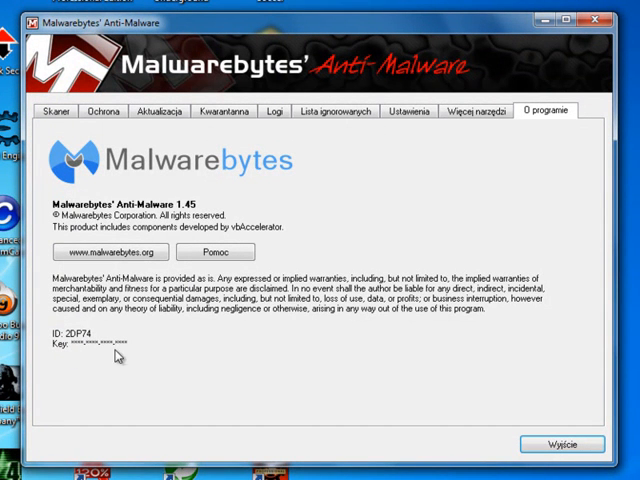